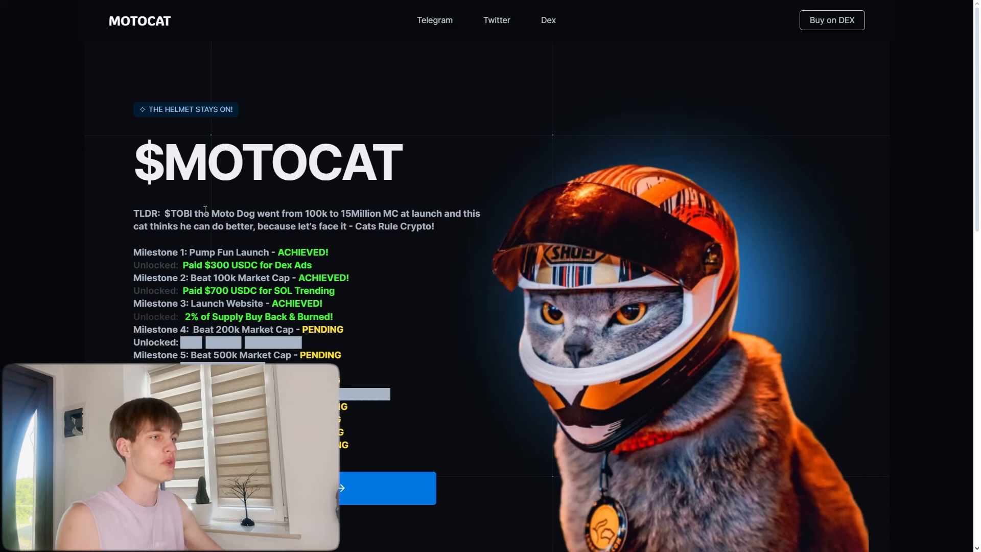
mouse_move(261, 198)
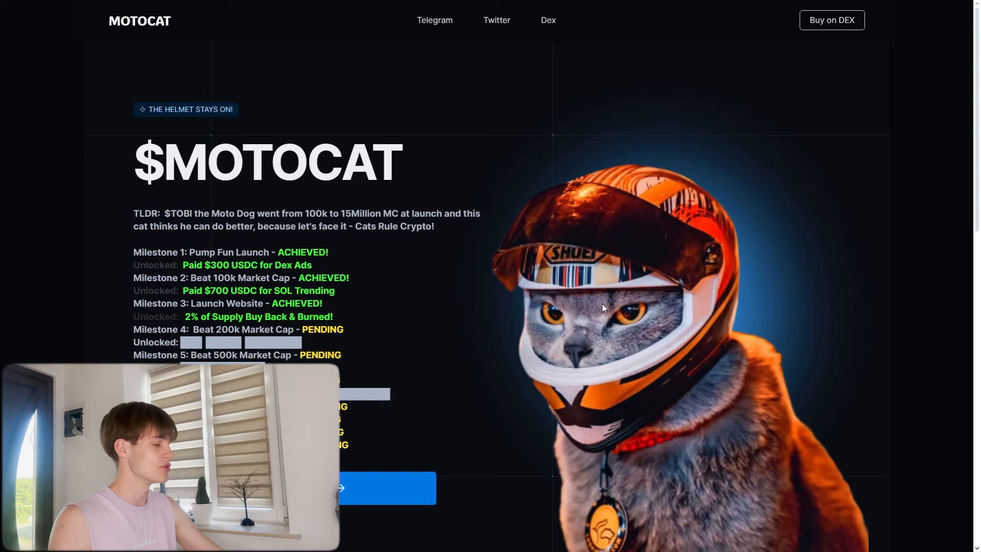
Step: Scroll the site and open the DexScreener MOTOCAT/SOL chart from the Dex header link
scroll("down", 3)
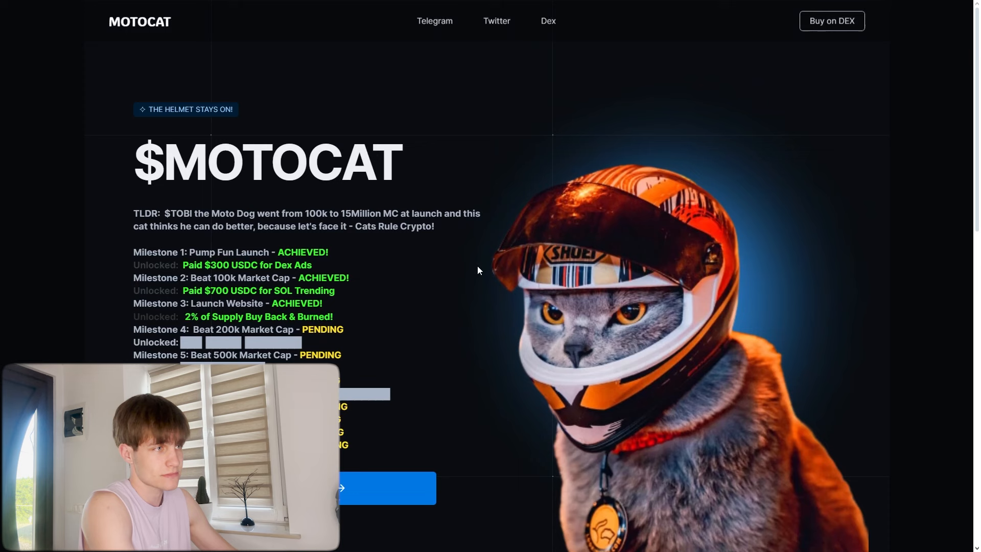
mouse_move(478, 317)
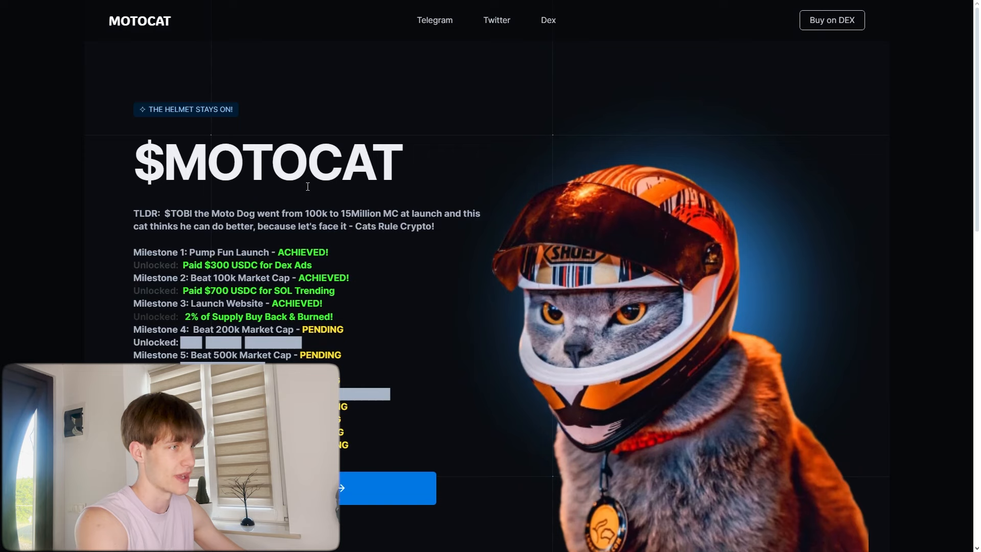
mouse_move(548, 20)
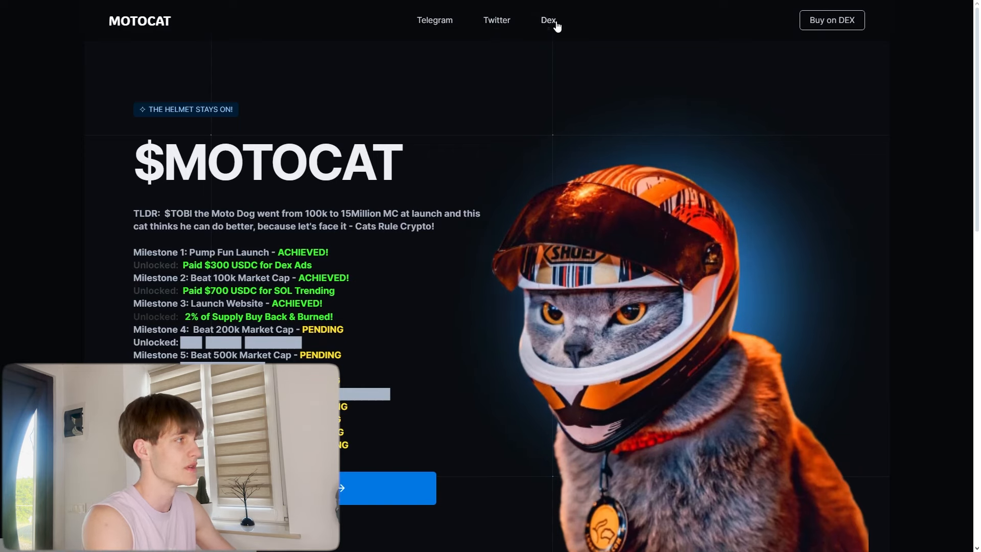
left_click(549, 20)
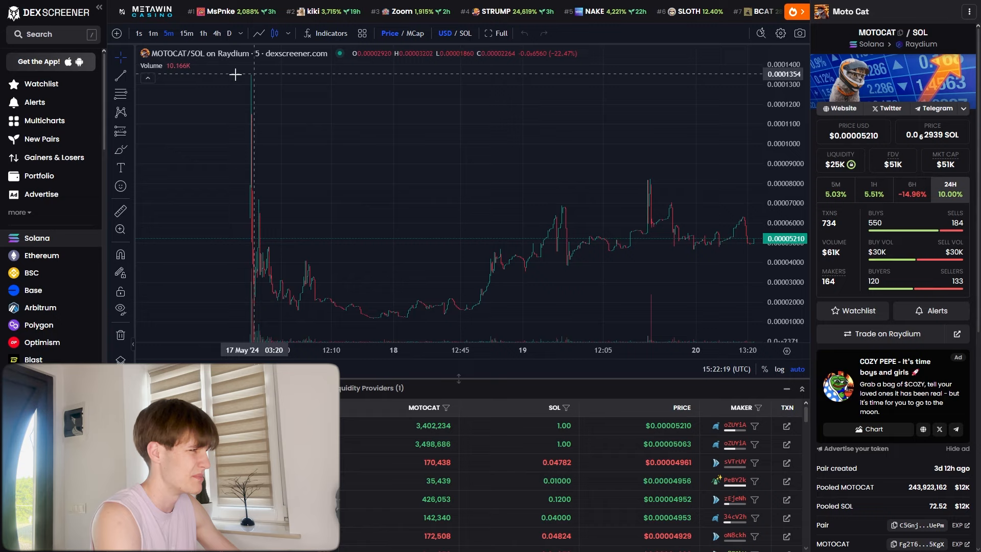
mouse_move(713, 250)
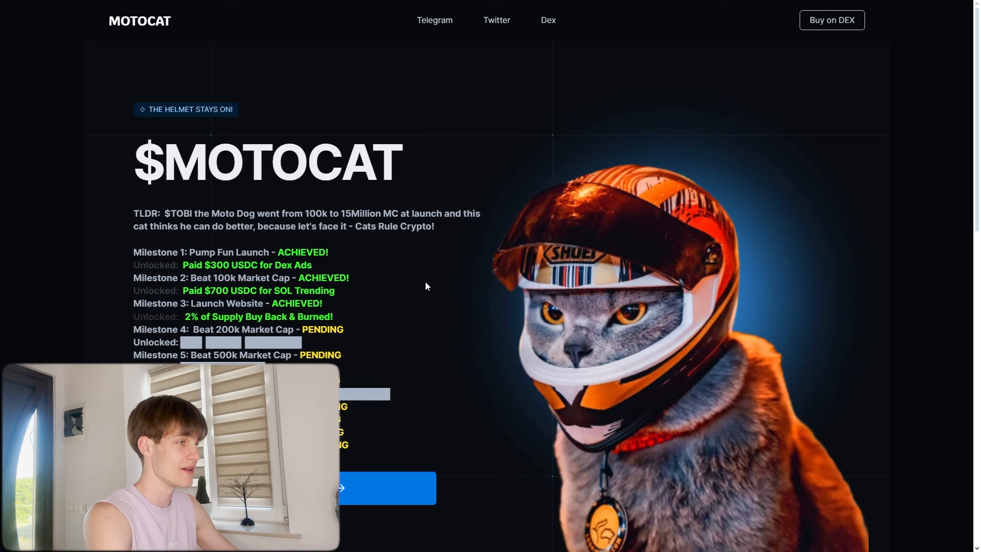
mouse_move(402, 264)
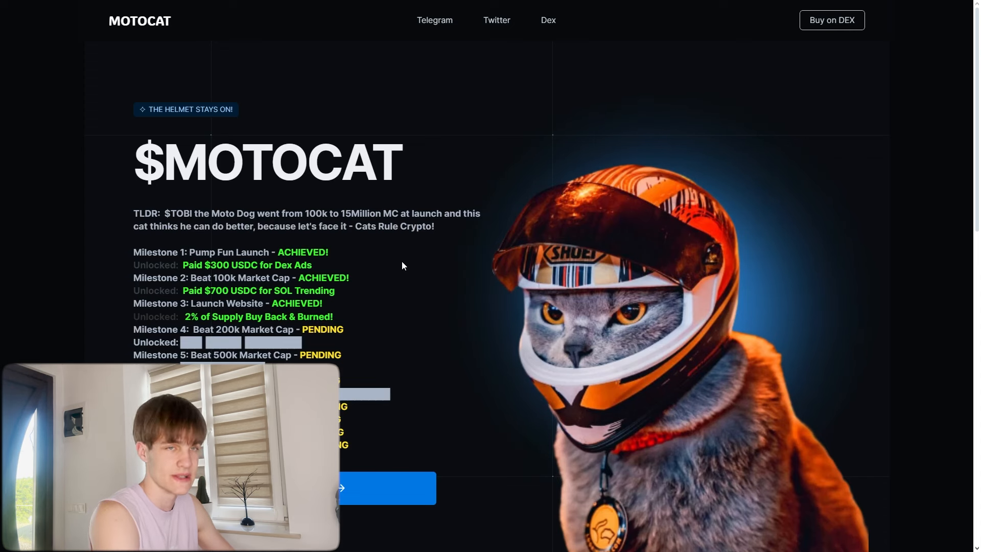
mouse_move(130, 255)
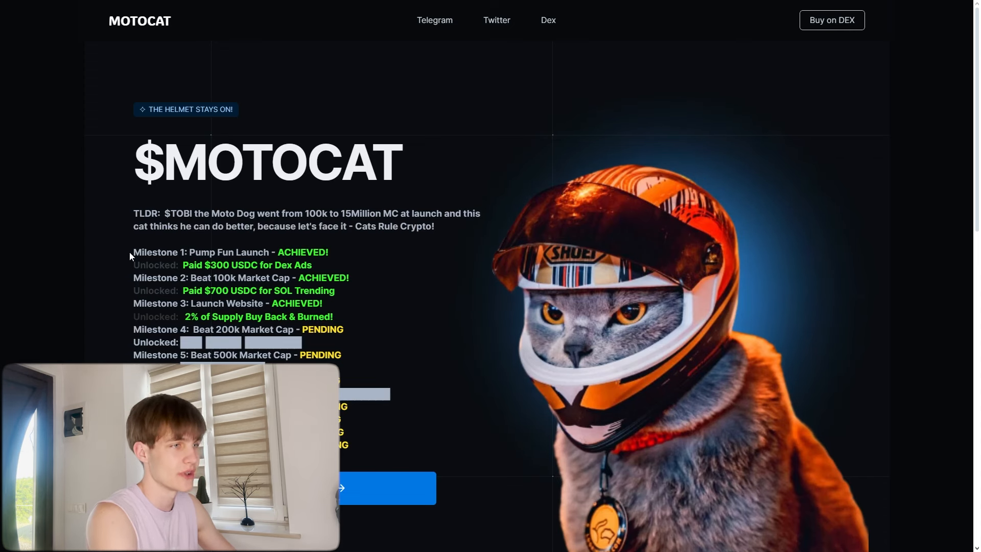
mouse_move(169, 268)
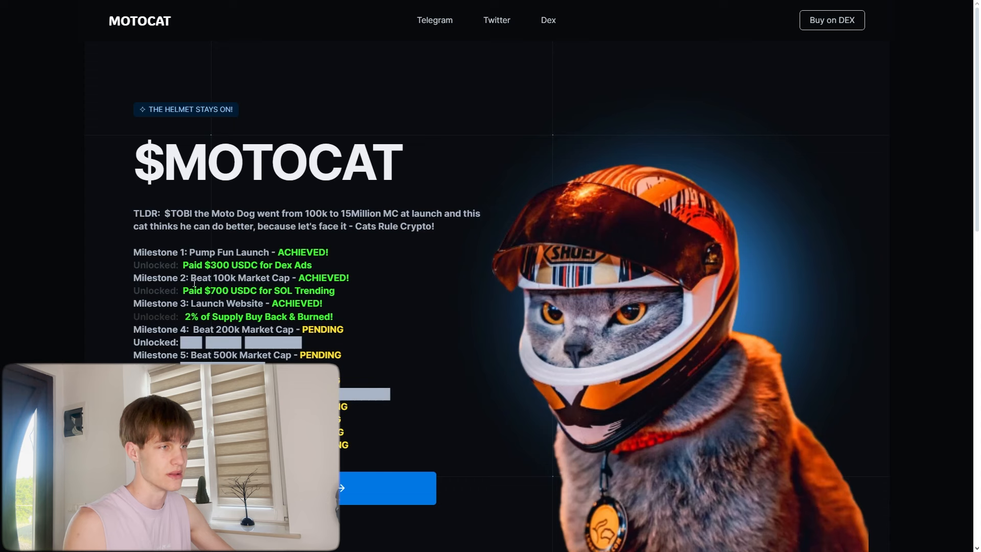
mouse_move(243, 288)
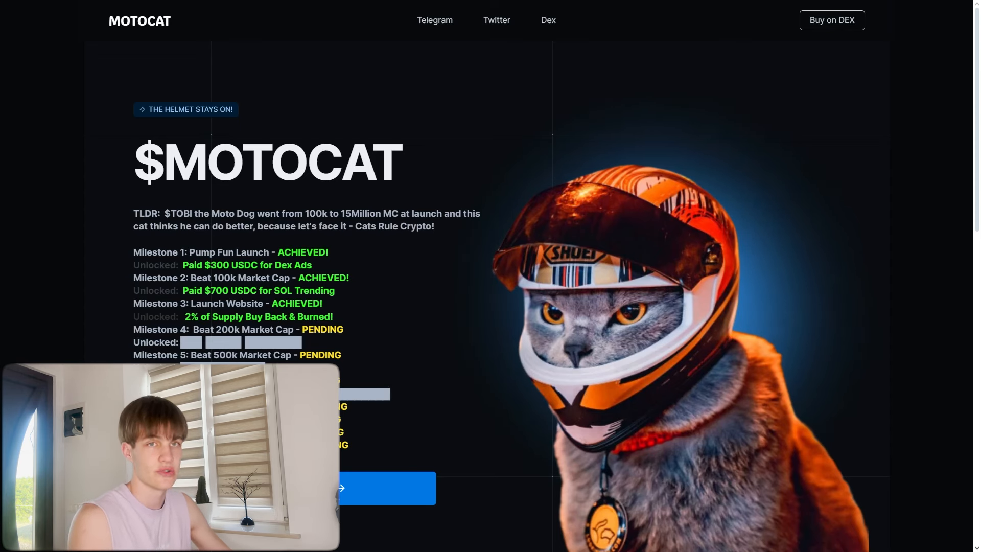
scroll("down", 3)
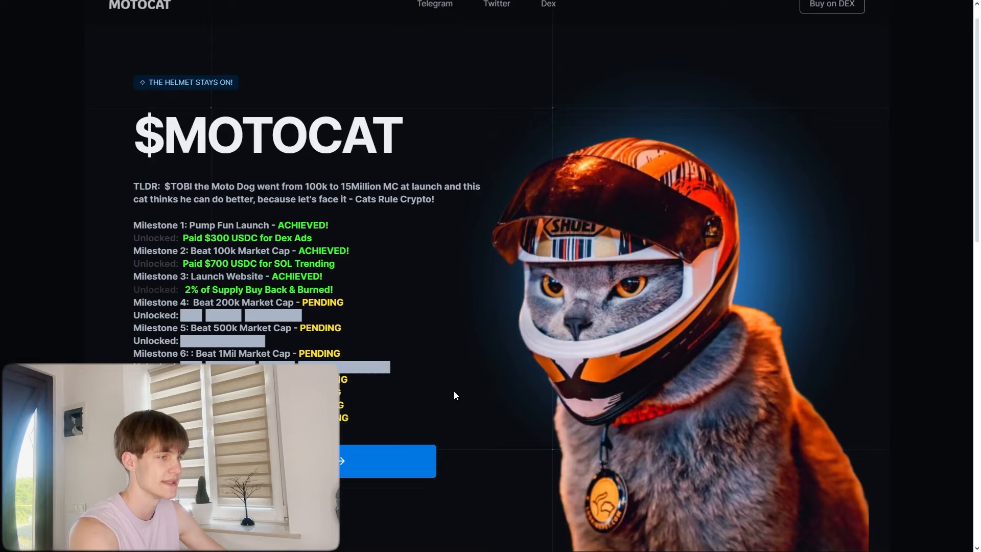
Step: Scroll down to the FAQ section and expand the MOTOCAT roadmap question
scroll("down", 3)
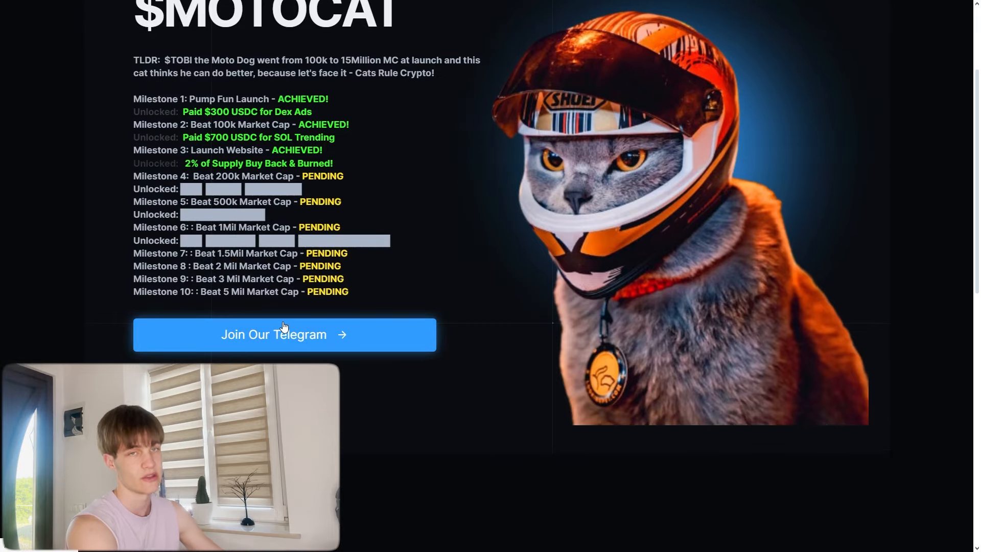
scroll("down", 3)
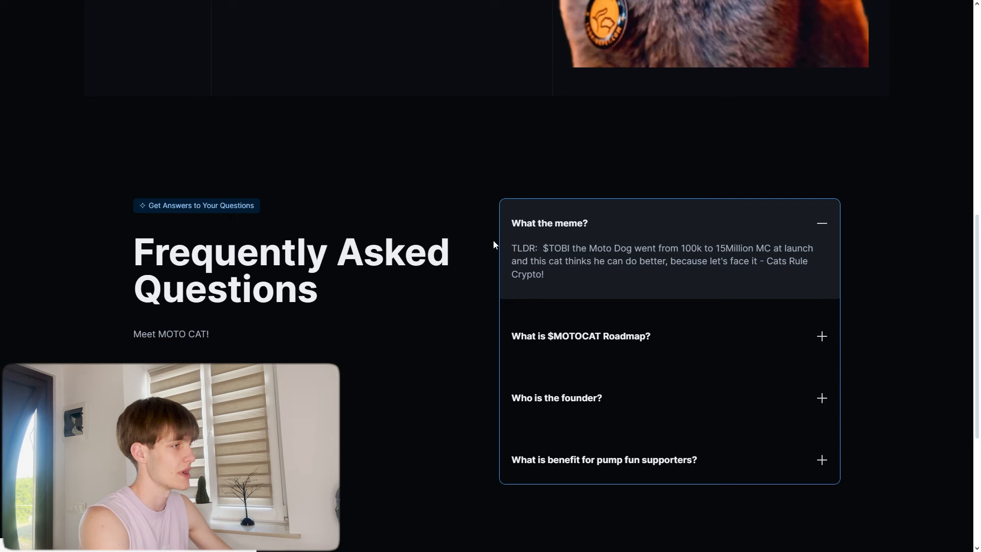
left_click(580, 336)
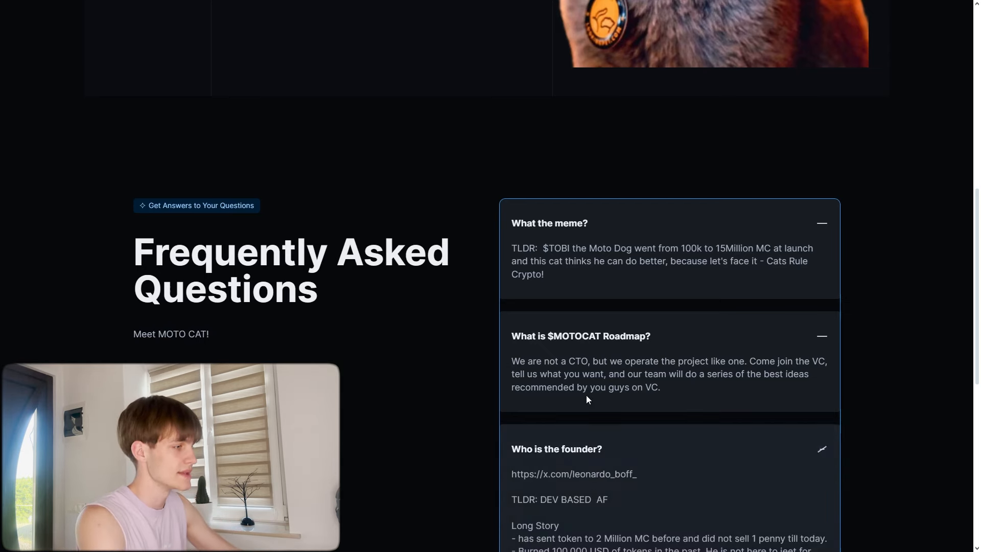
Step: Scroll down to read the expanded founder answer in the FAQ
scroll("down", 3)
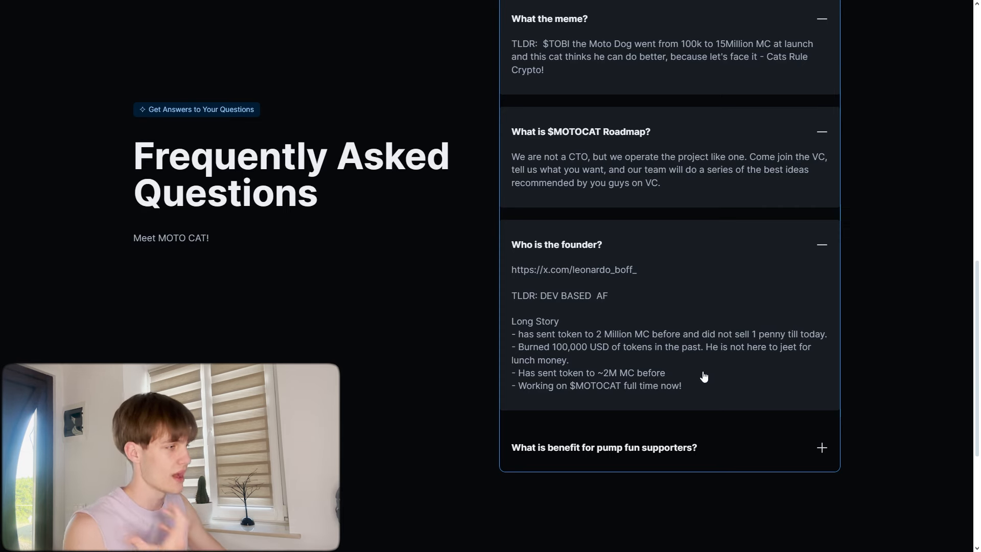
mouse_move(648, 378)
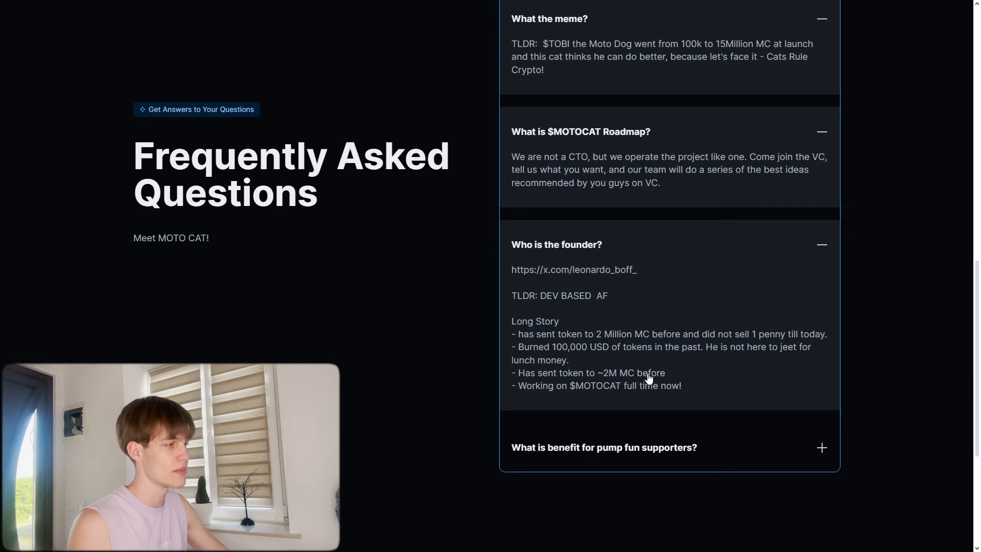
mouse_move(604, 395)
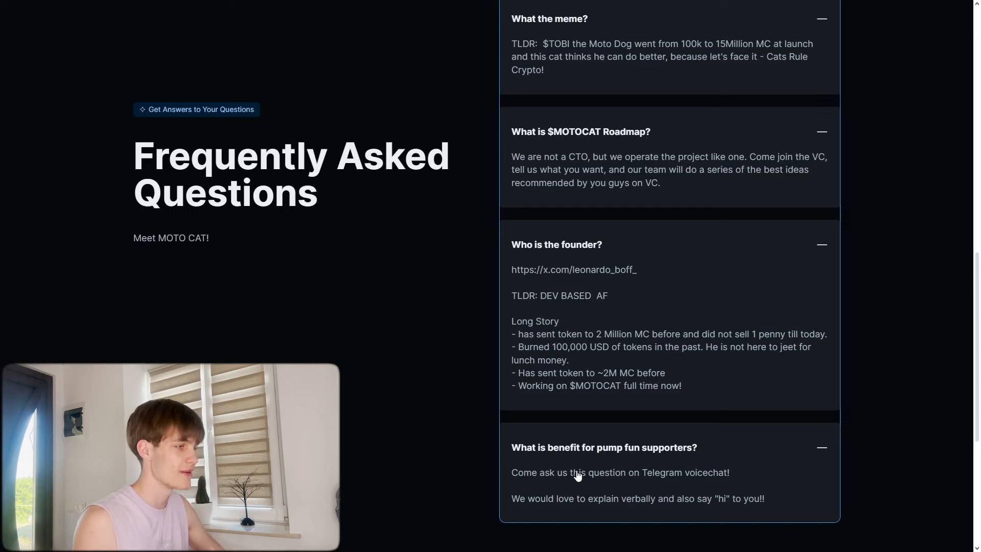
mouse_move(546, 507)
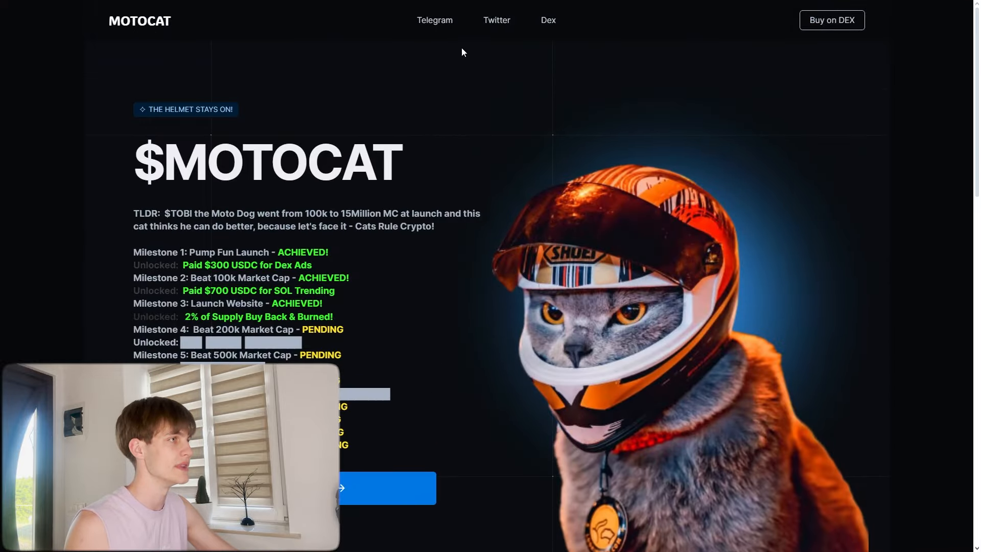
Step: Open the Moto Cat X profile from the site header and follow it
left_click(496, 20)
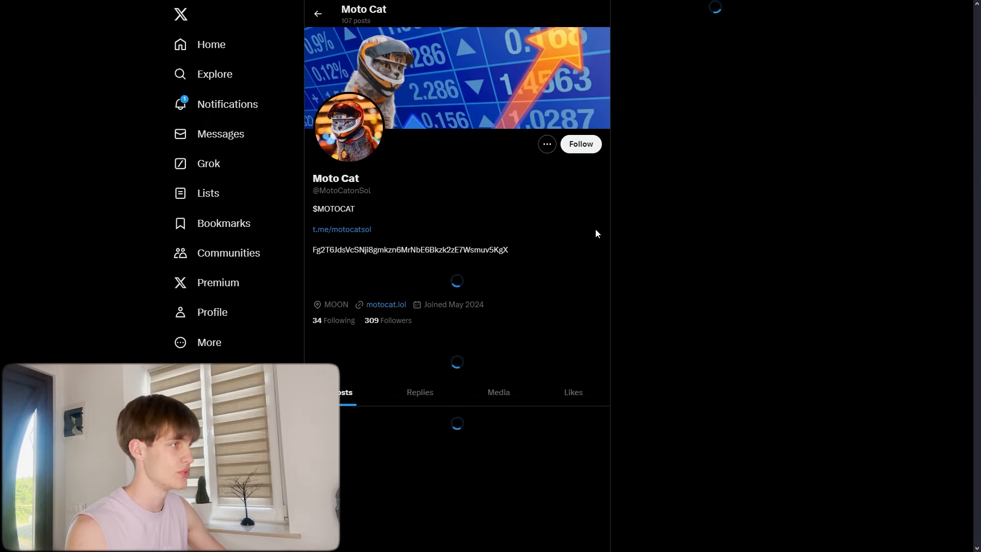
left_click(579, 143)
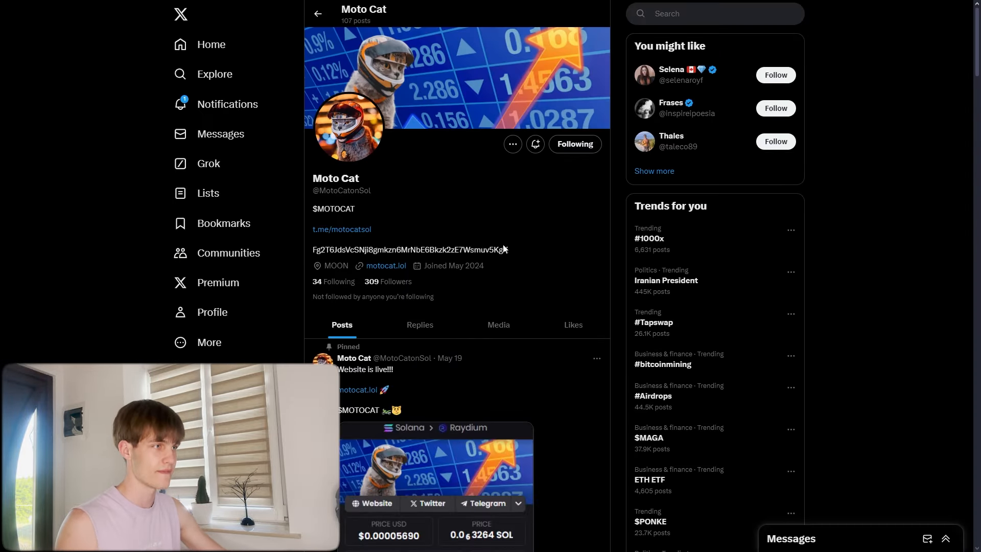
mouse_move(449, 189)
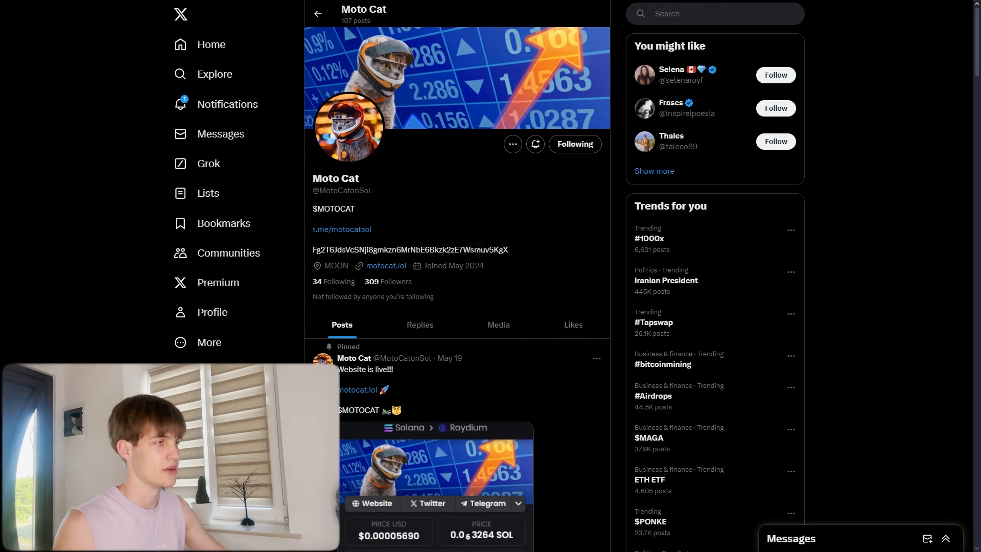
scroll("down", 3)
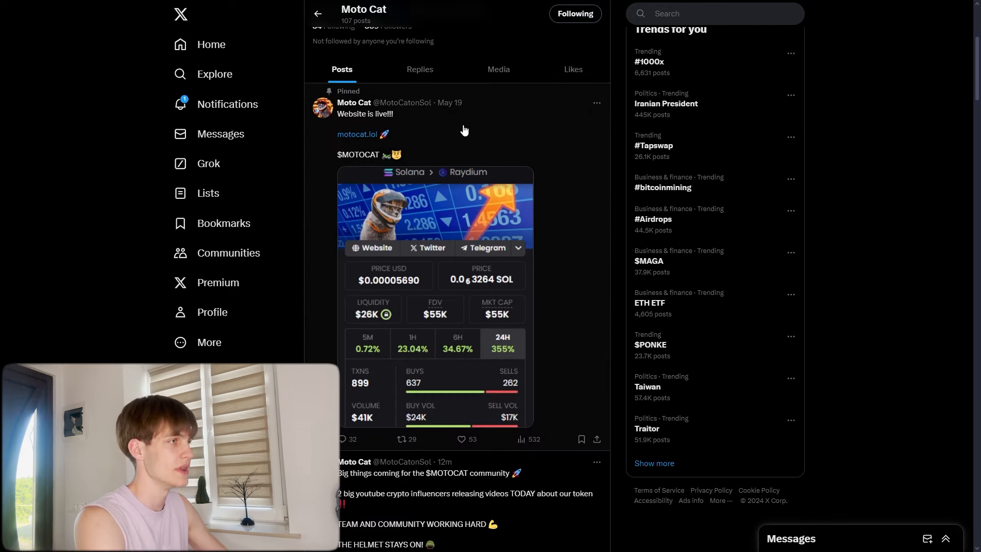
scroll("down", 3)
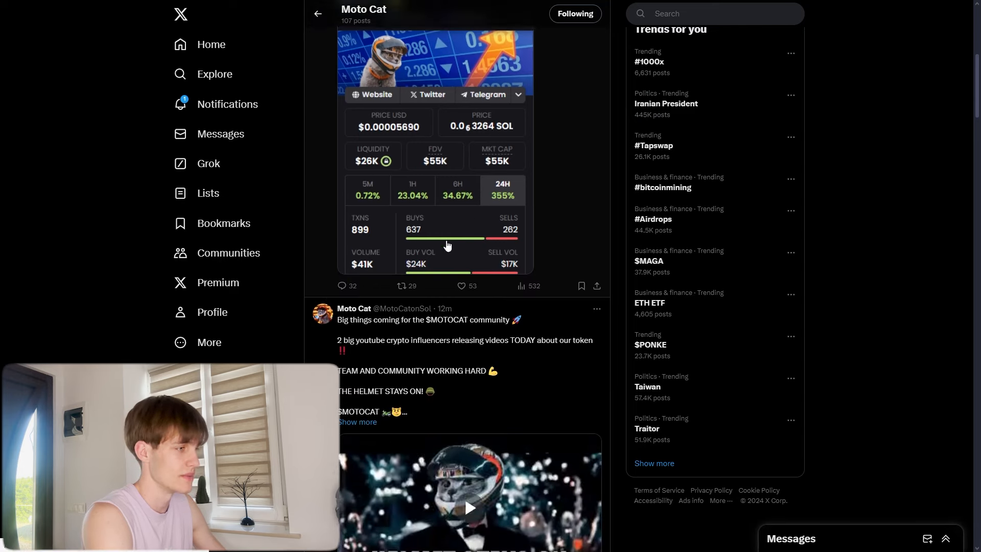
scroll("down", 3)
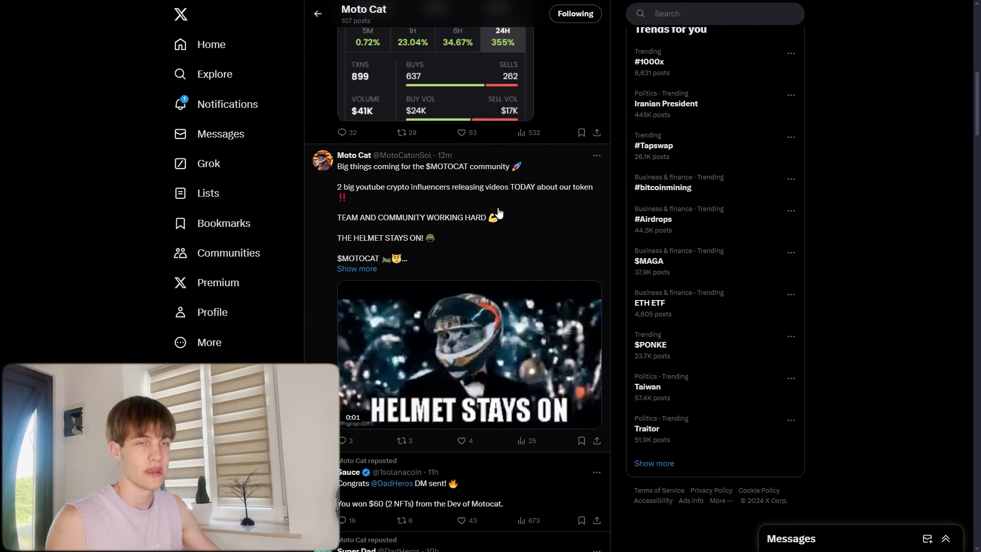
scroll("down", 3)
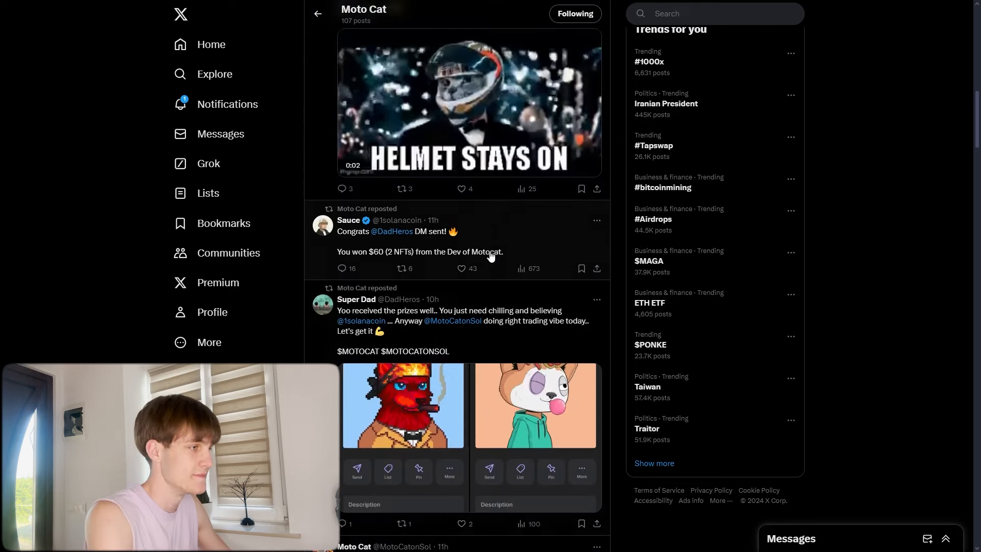
scroll("down", 3)
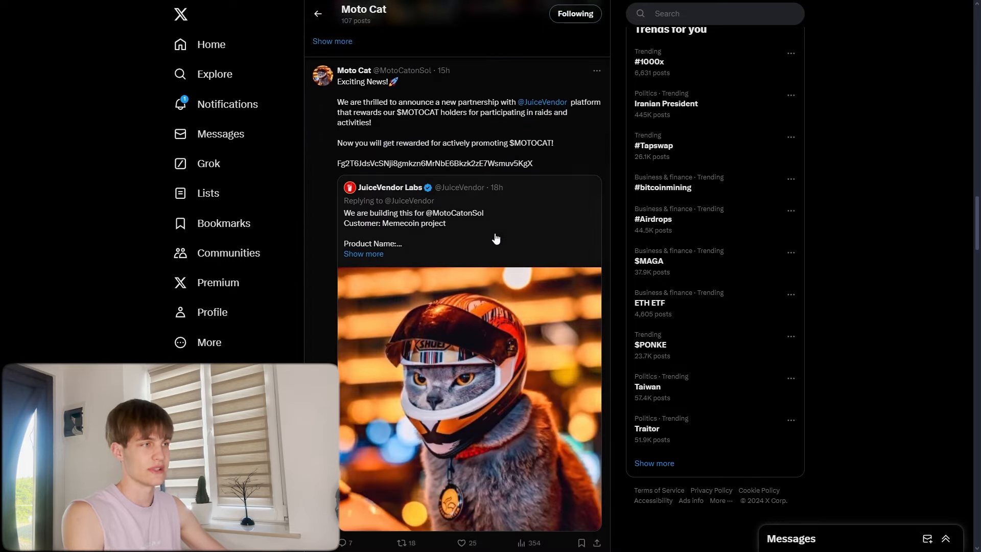
scroll("down", 3)
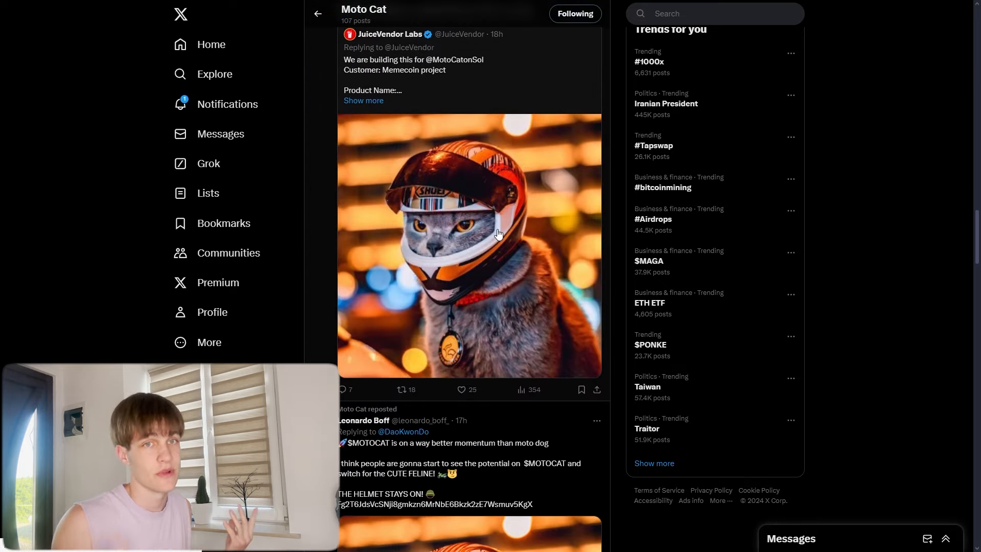
scroll("down", 3)
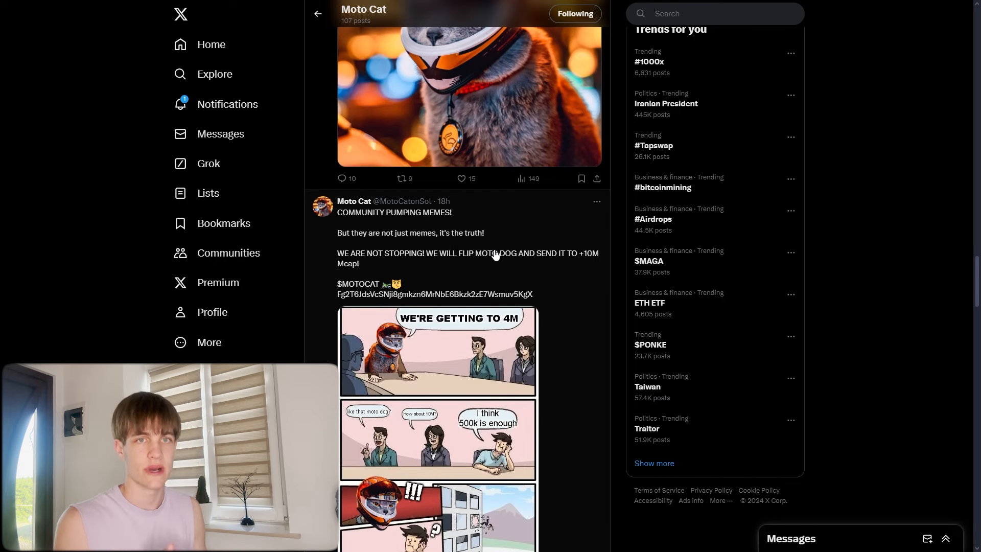